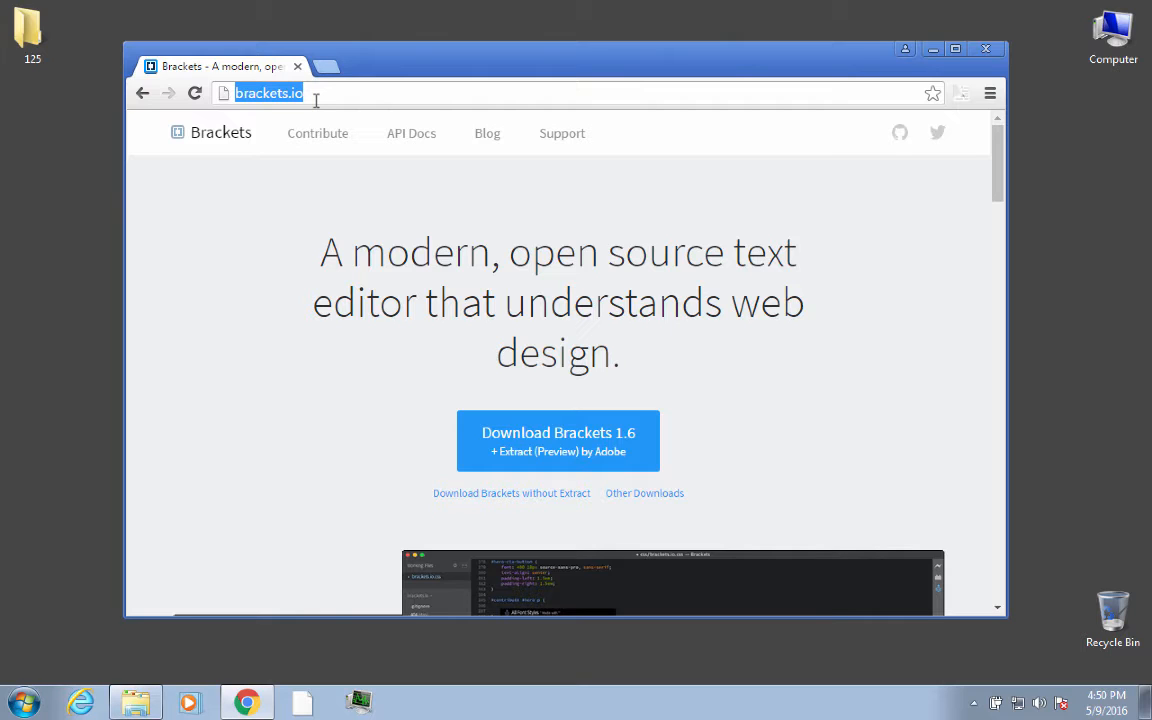
mouse_move(240, 280)
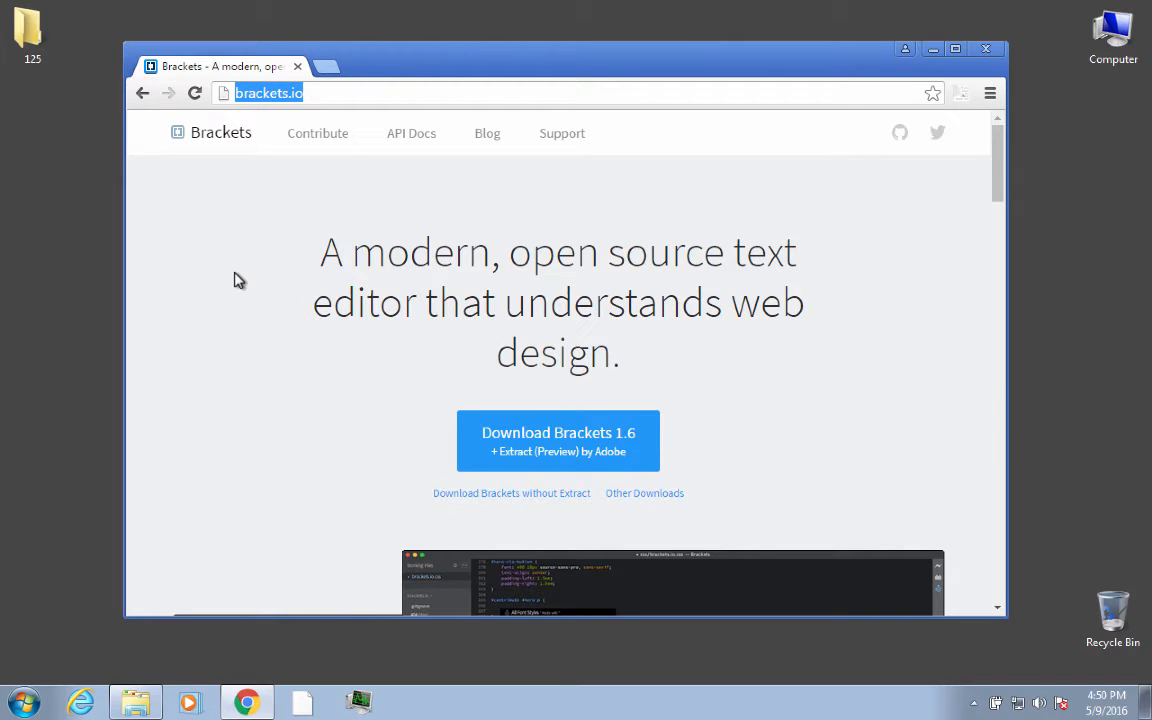
mouse_move(528, 558)
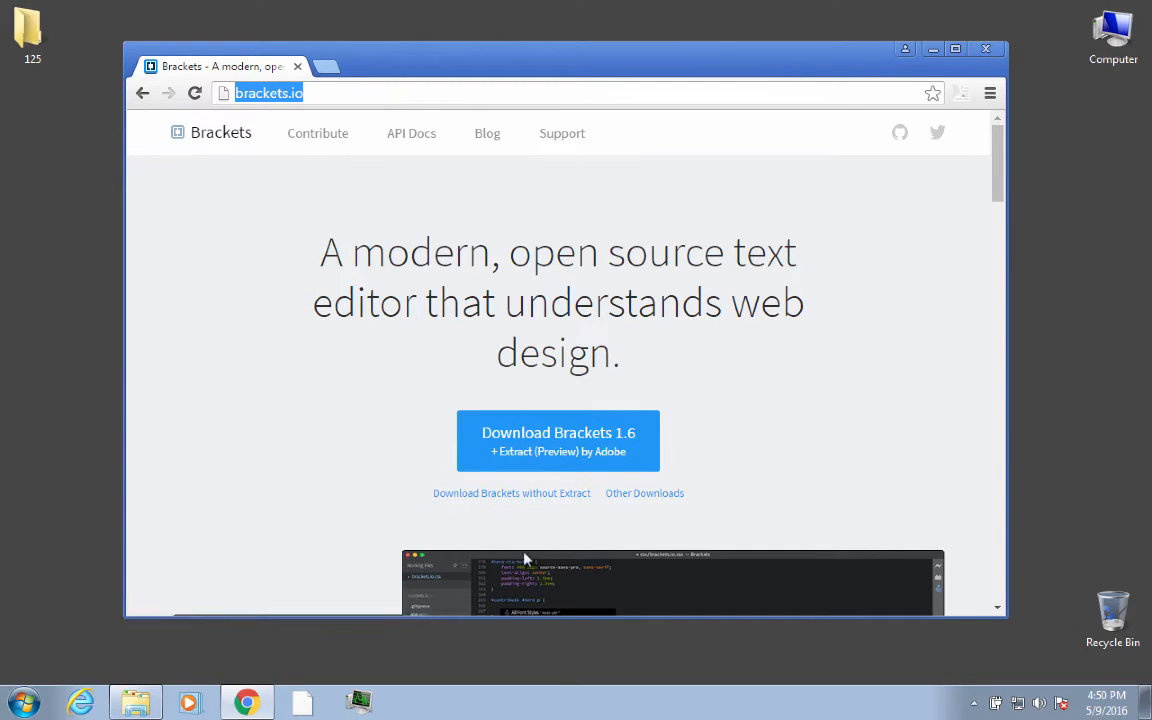
mouse_move(490, 406)
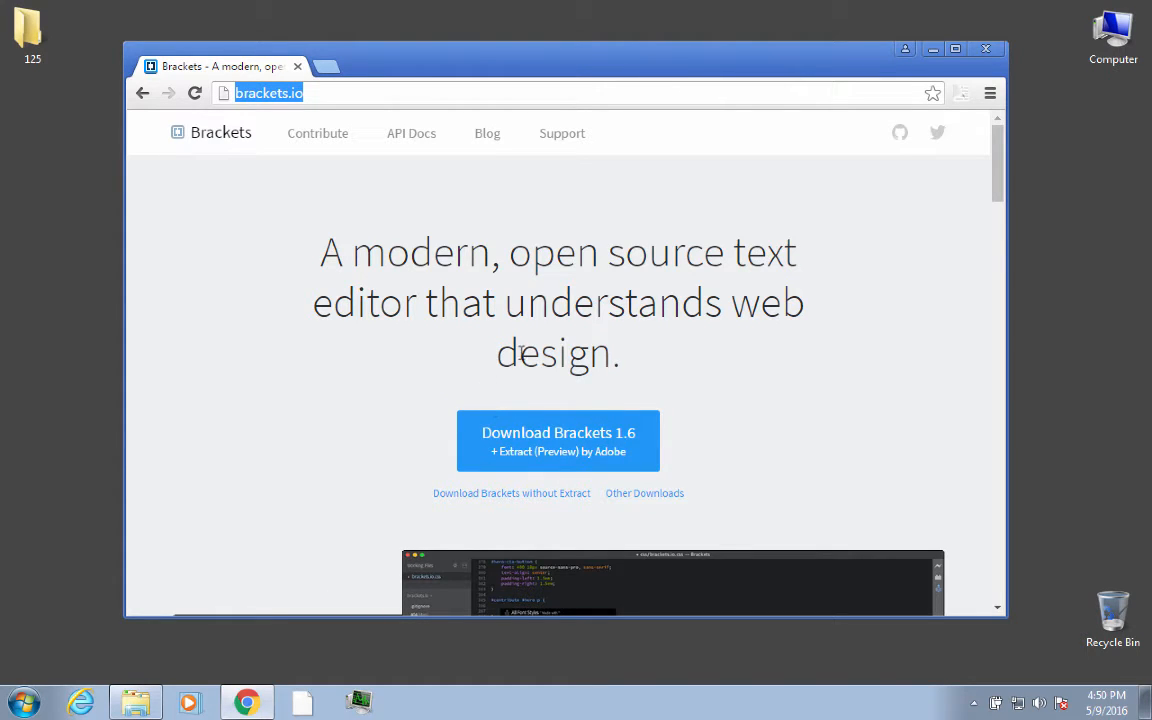
mouse_move(644, 512)
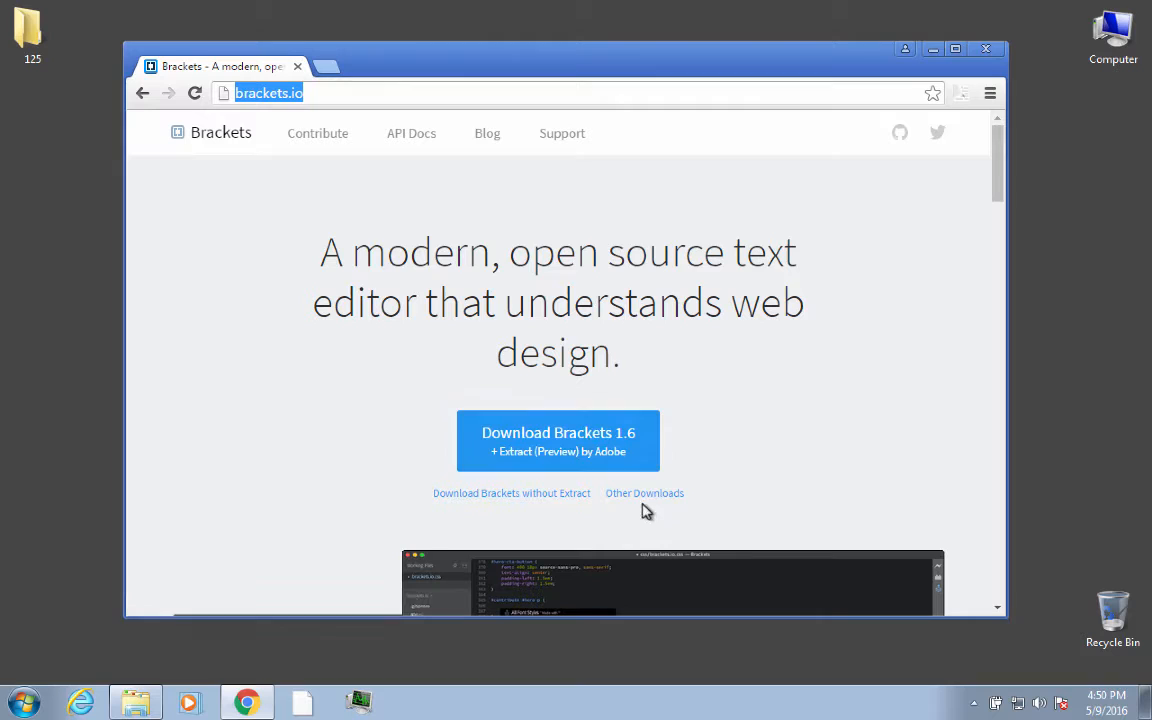
mouse_move(644, 492)
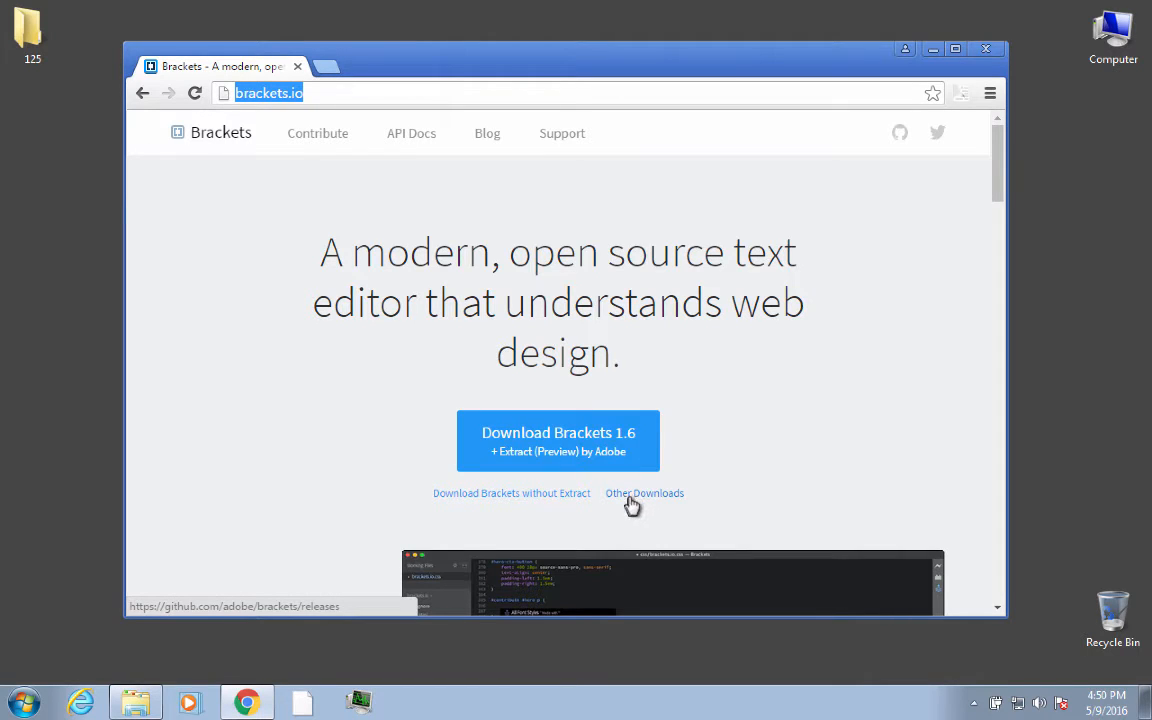
mouse_move(788, 464)
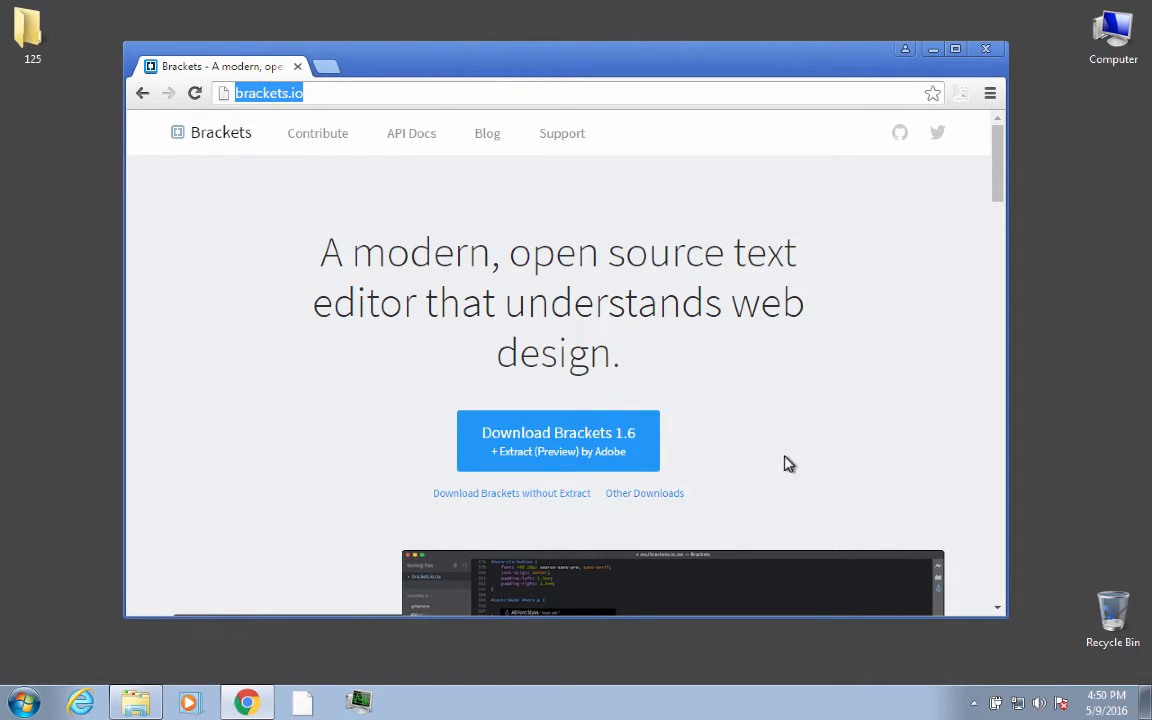
mouse_move(776, 464)
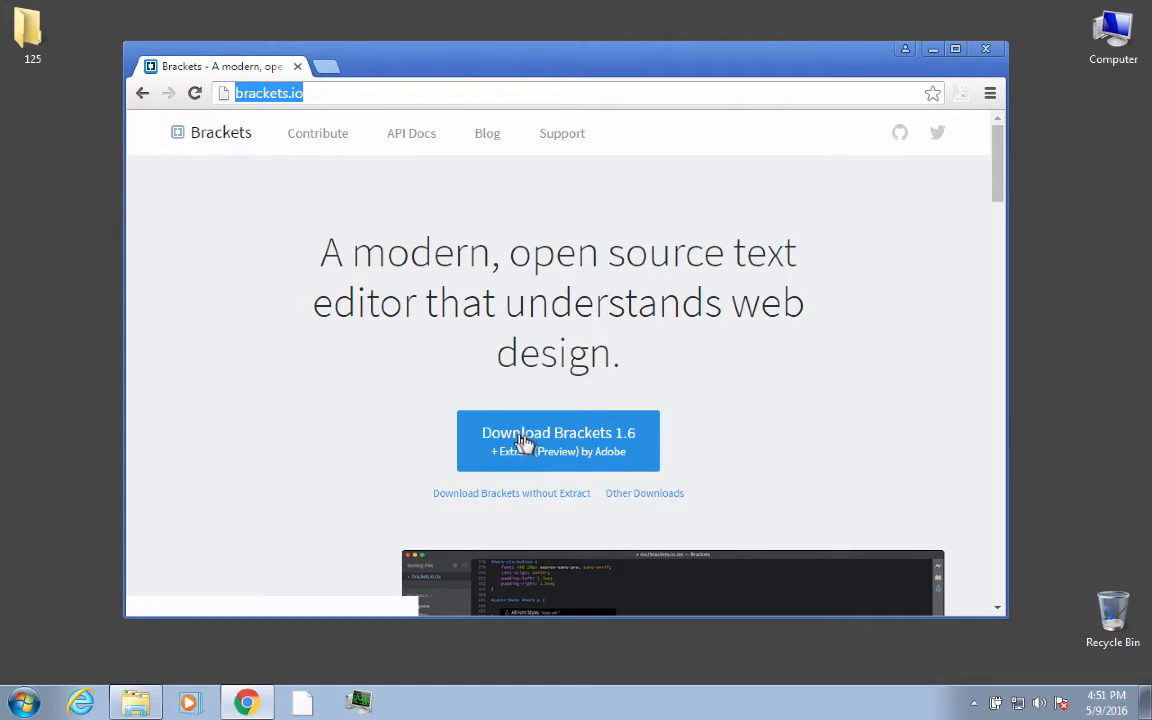
mouse_move(532, 468)
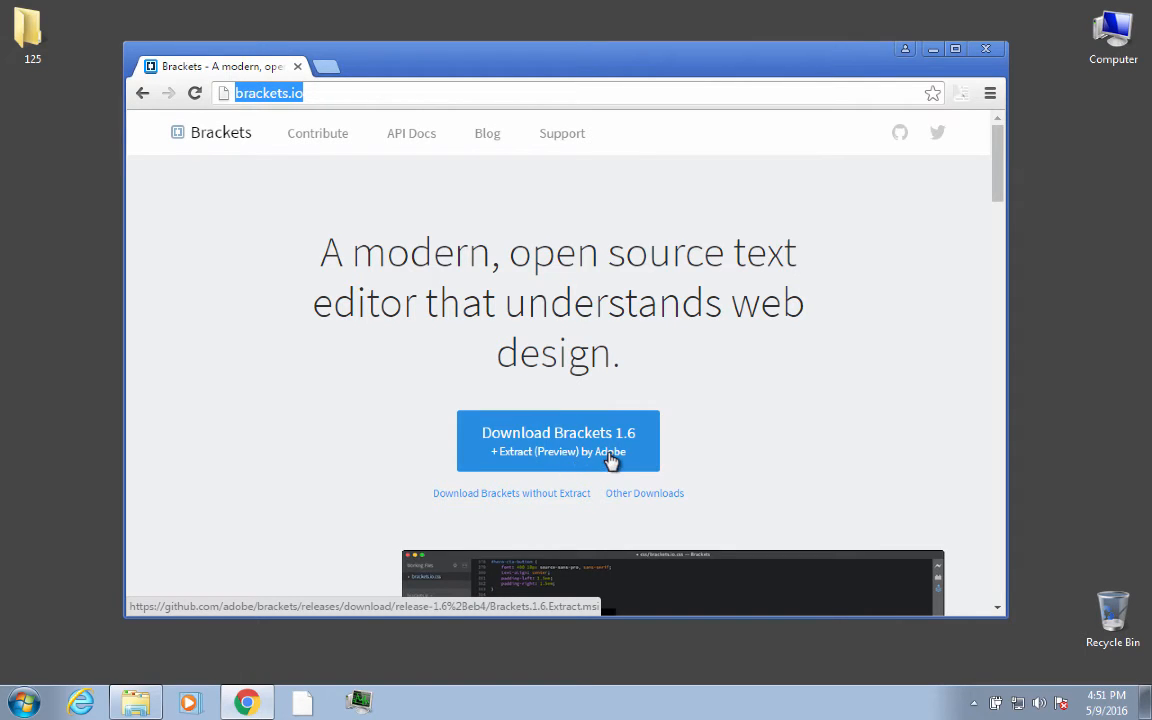
mouse_move(498, 504)
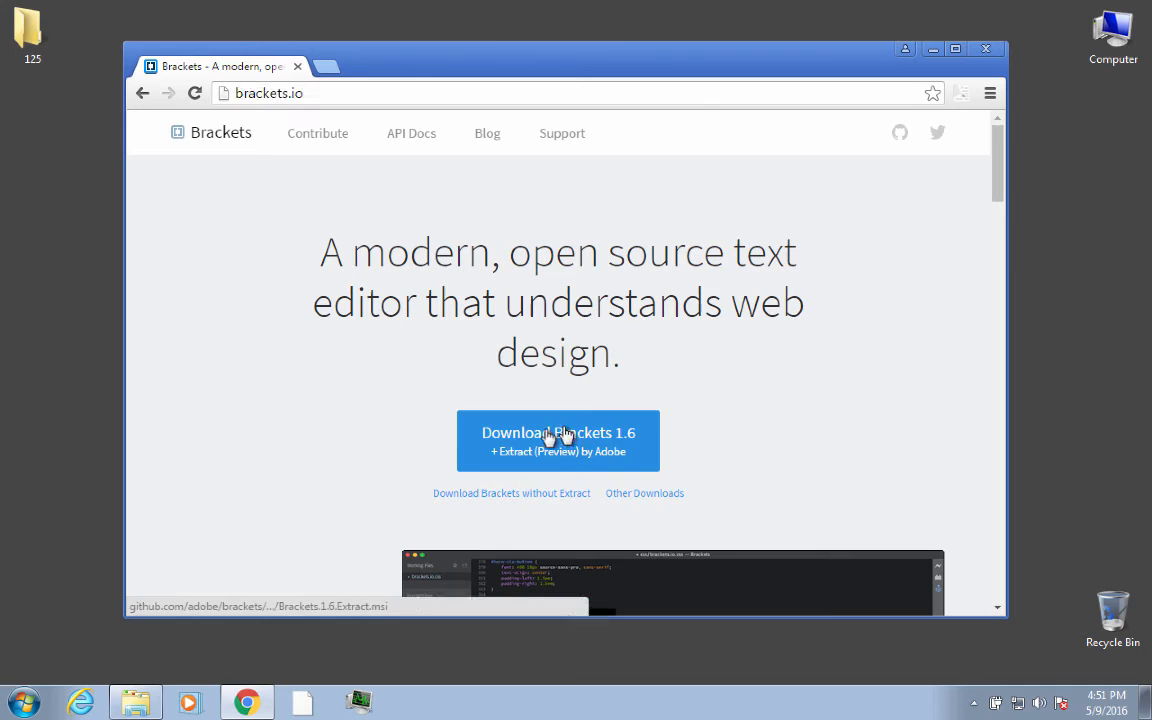
Step: Start downloading the Brackets 1.6 Extract .msi installer from the brackets.io homepage
click(556, 442)
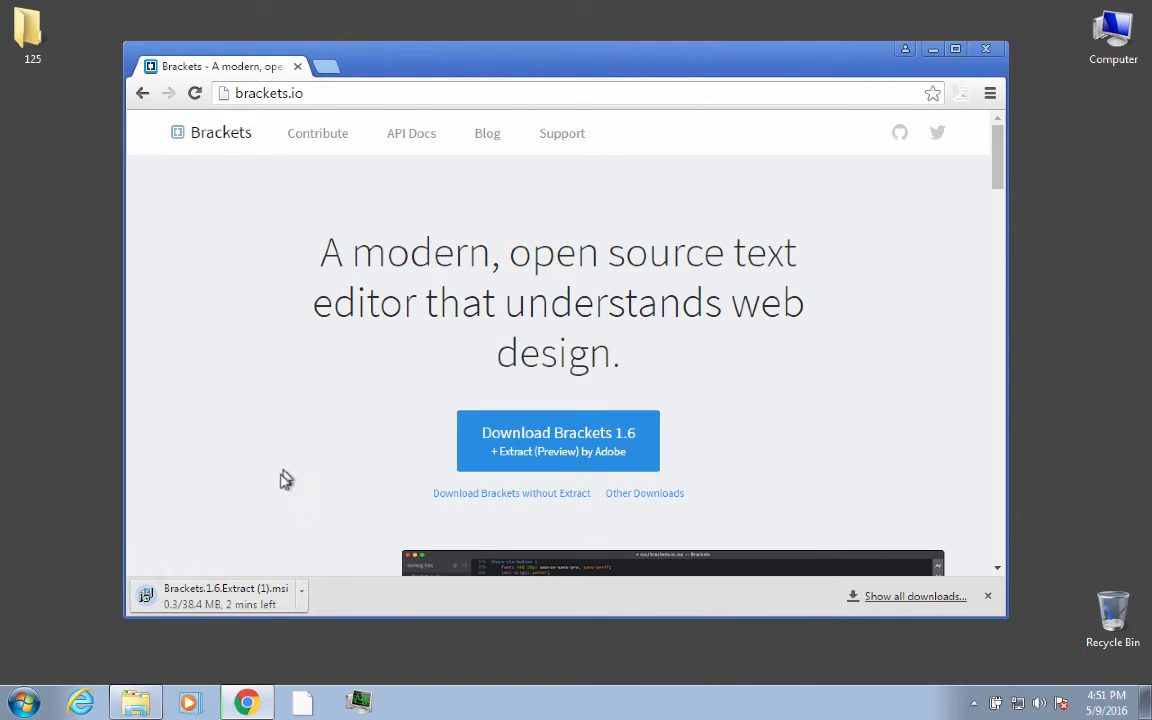
mouse_move(270, 568)
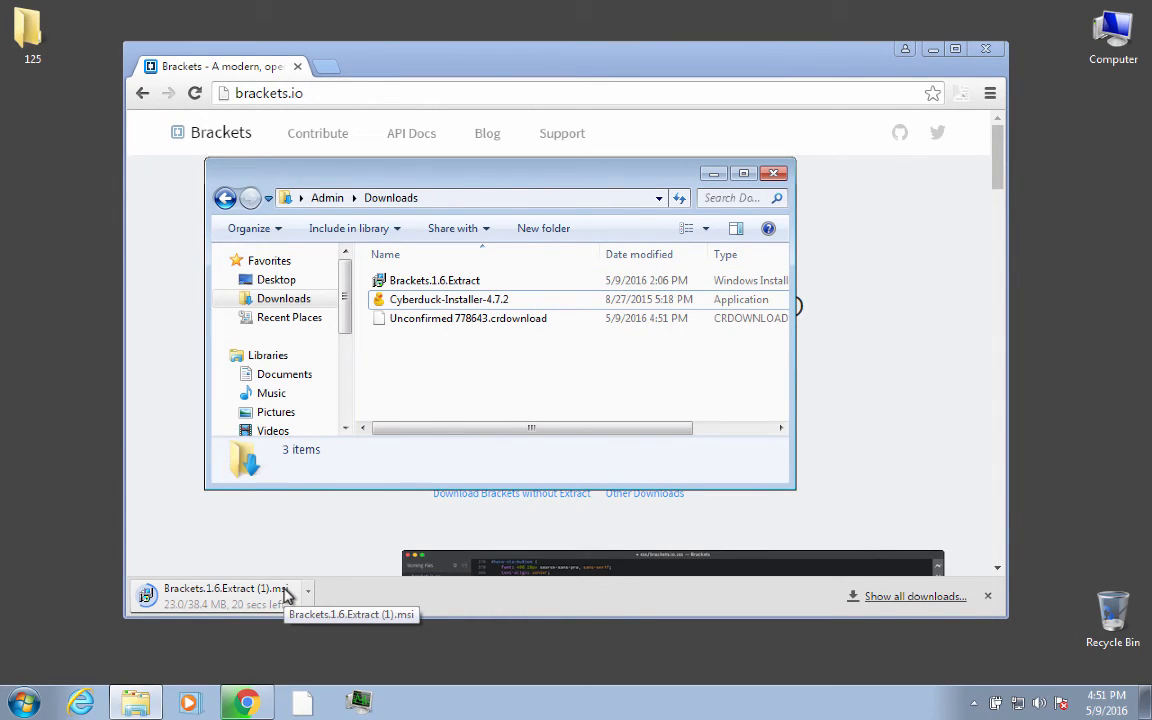
mouse_move(360, 556)
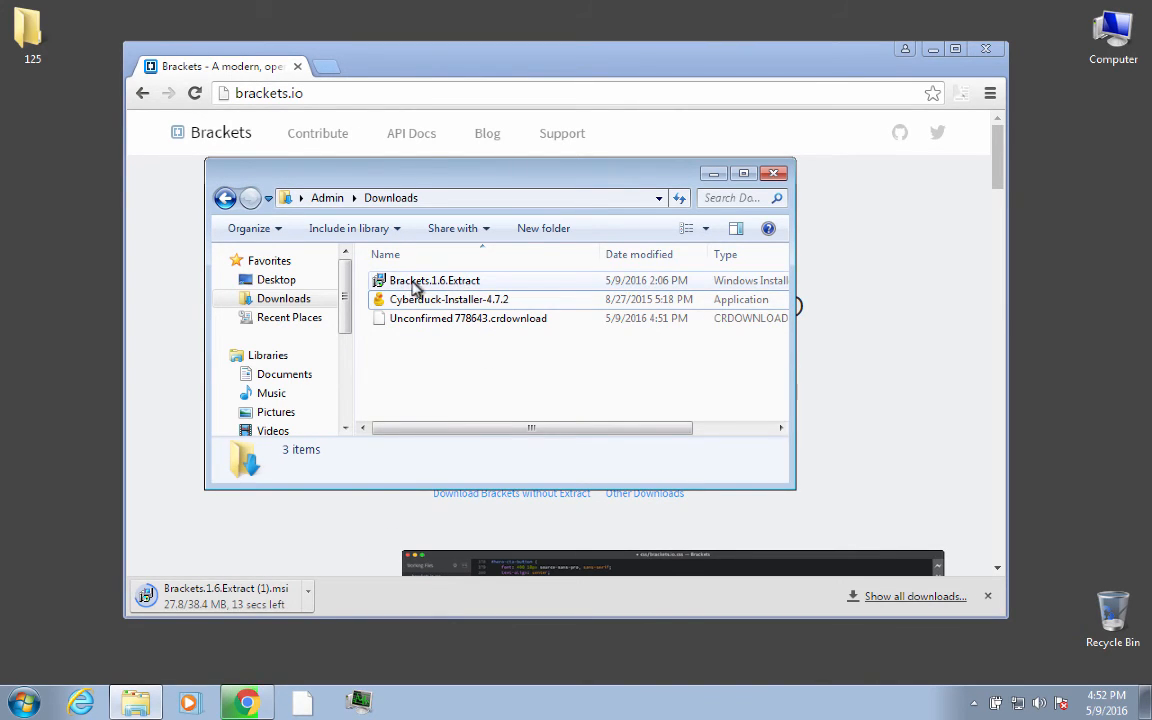
mouse_move(434, 284)
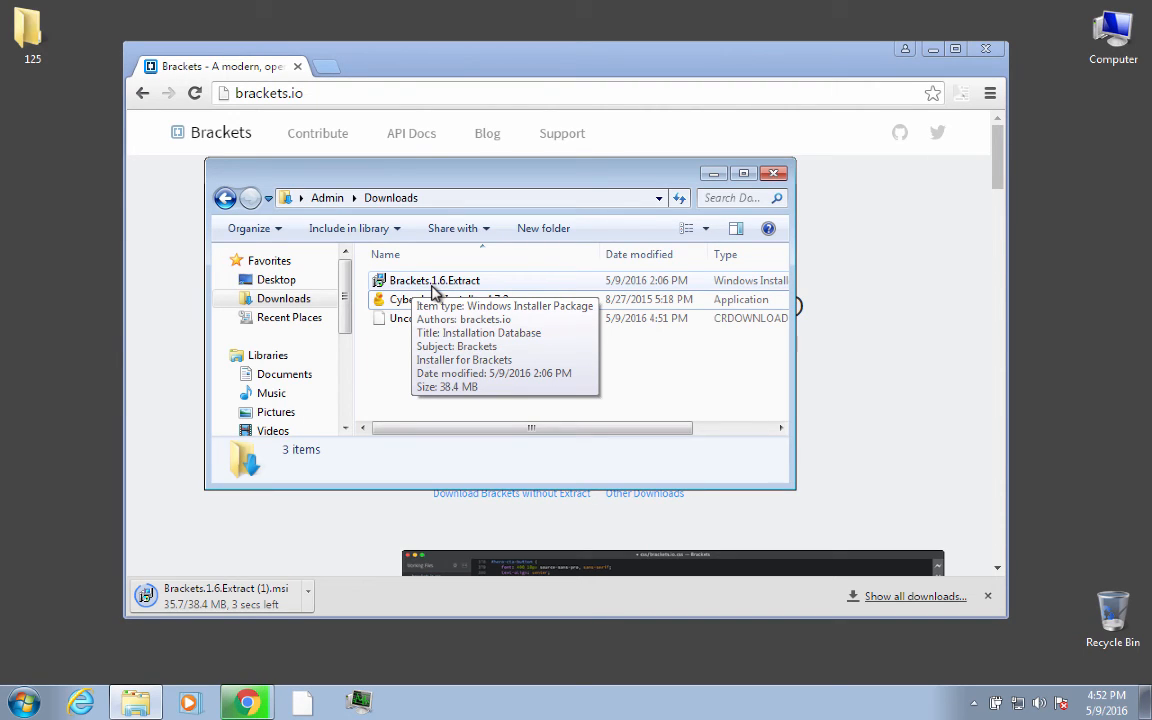
mouse_move(492, 390)
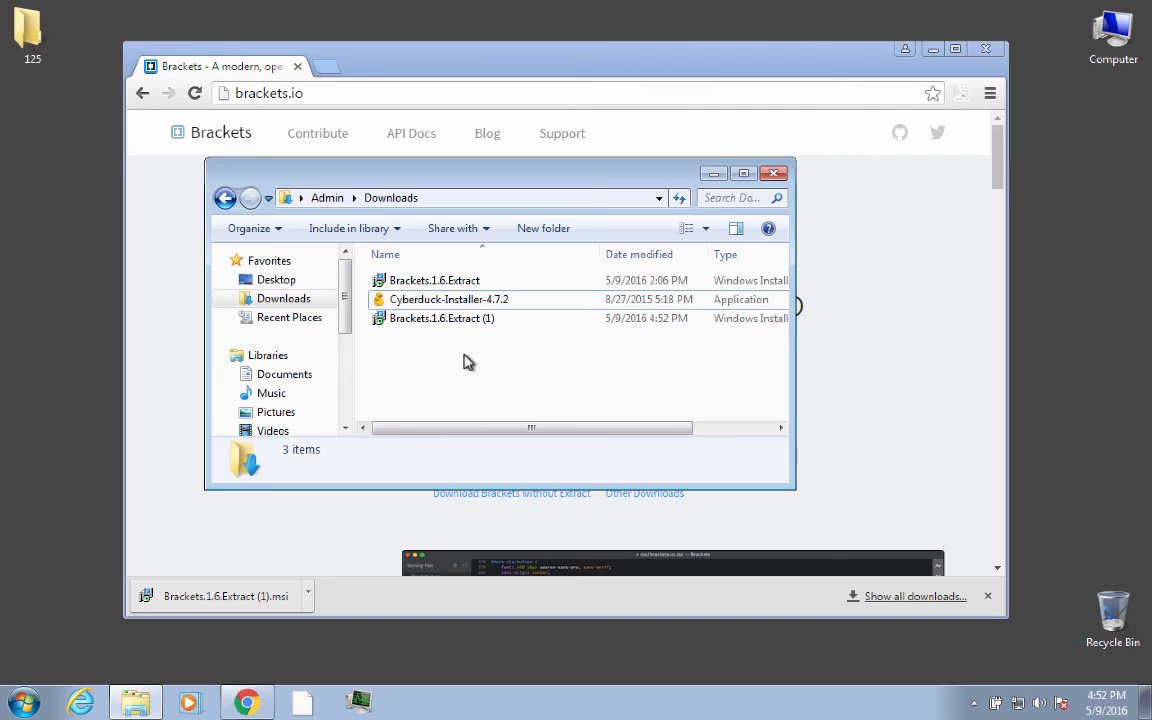
mouse_move(480, 428)
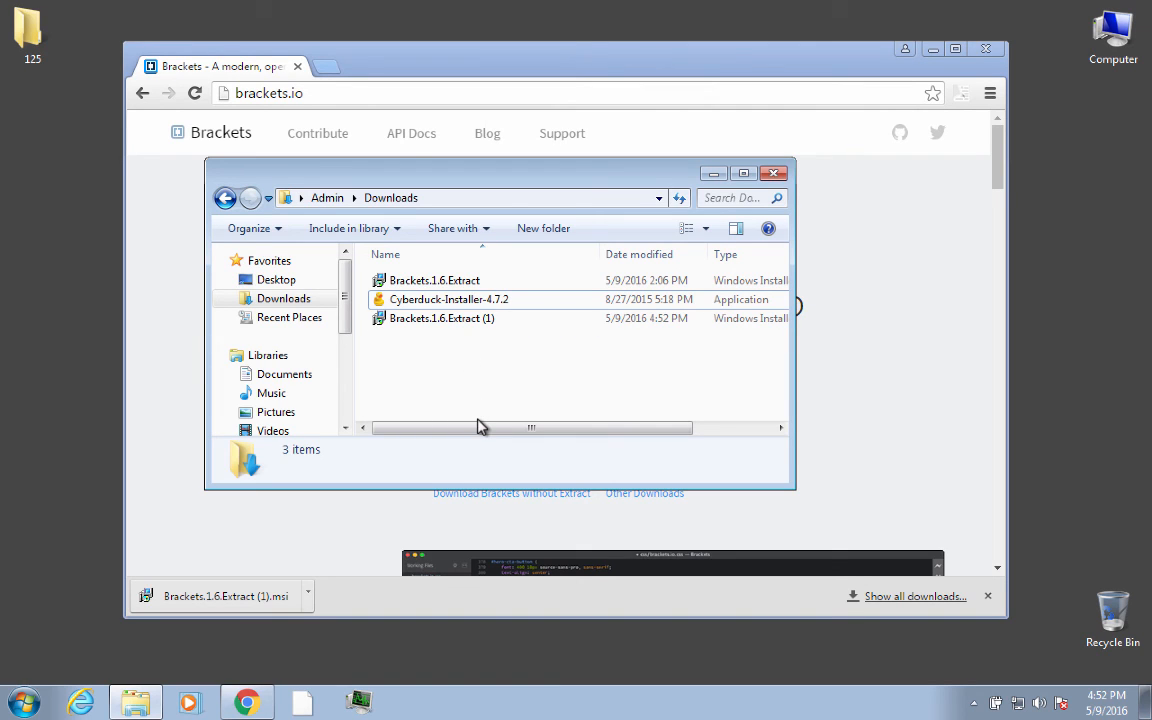
mouse_move(444, 336)
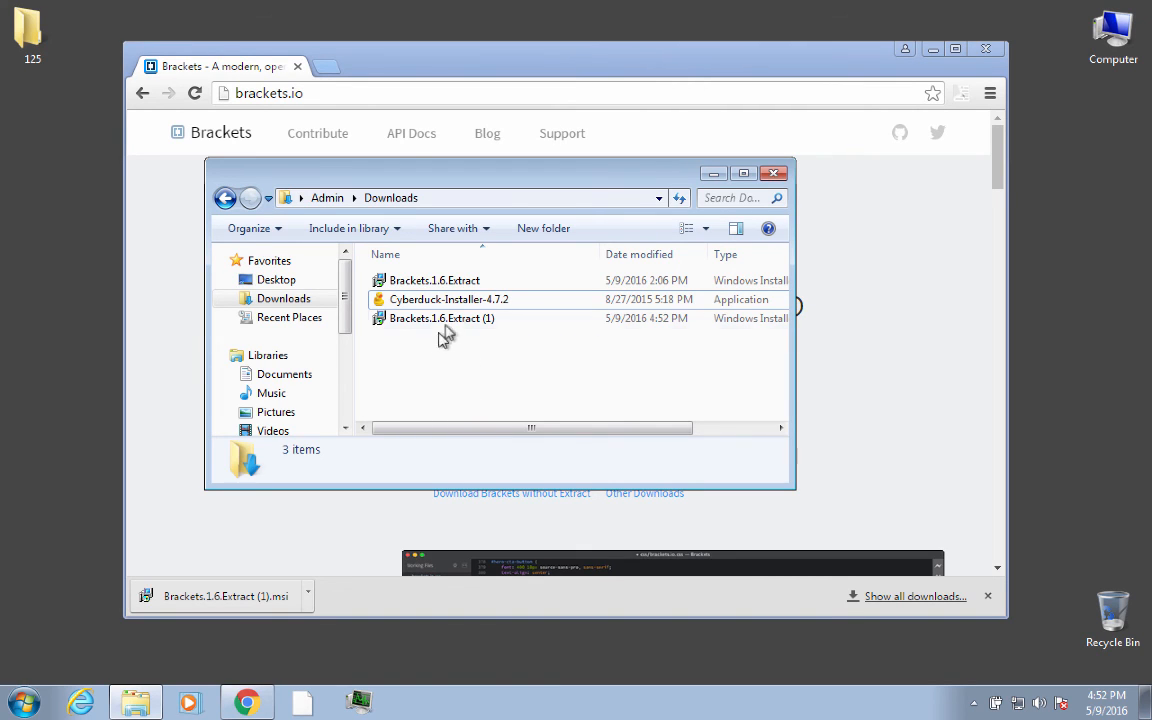
Step: Select the finished Brackets.1.6.Extract (1) file, a 38.4 MB Windows Installer package, in Downloads
click(440, 318)
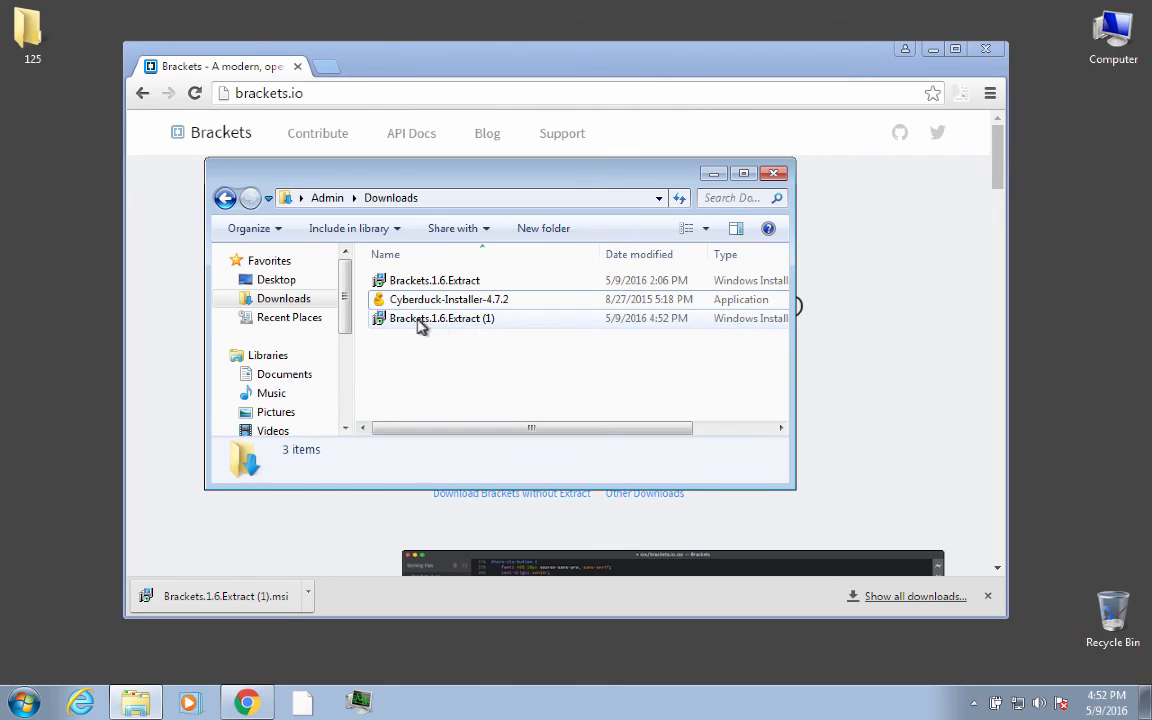
mouse_move(448, 284)
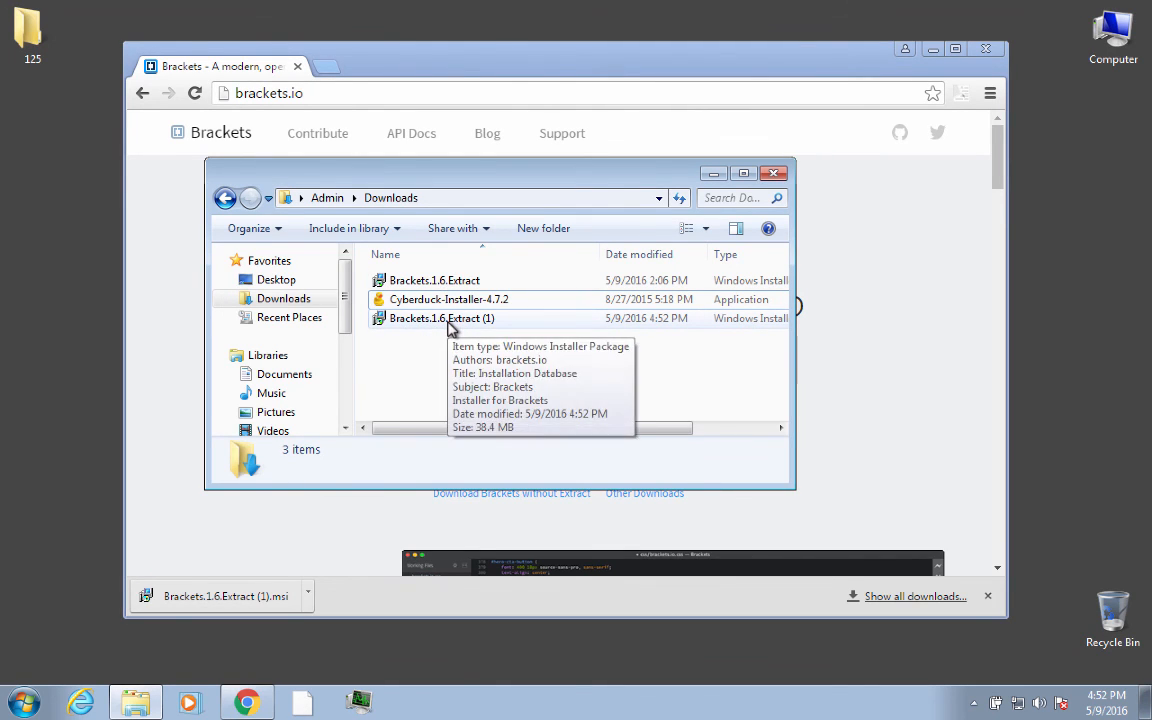
mouse_move(448, 284)
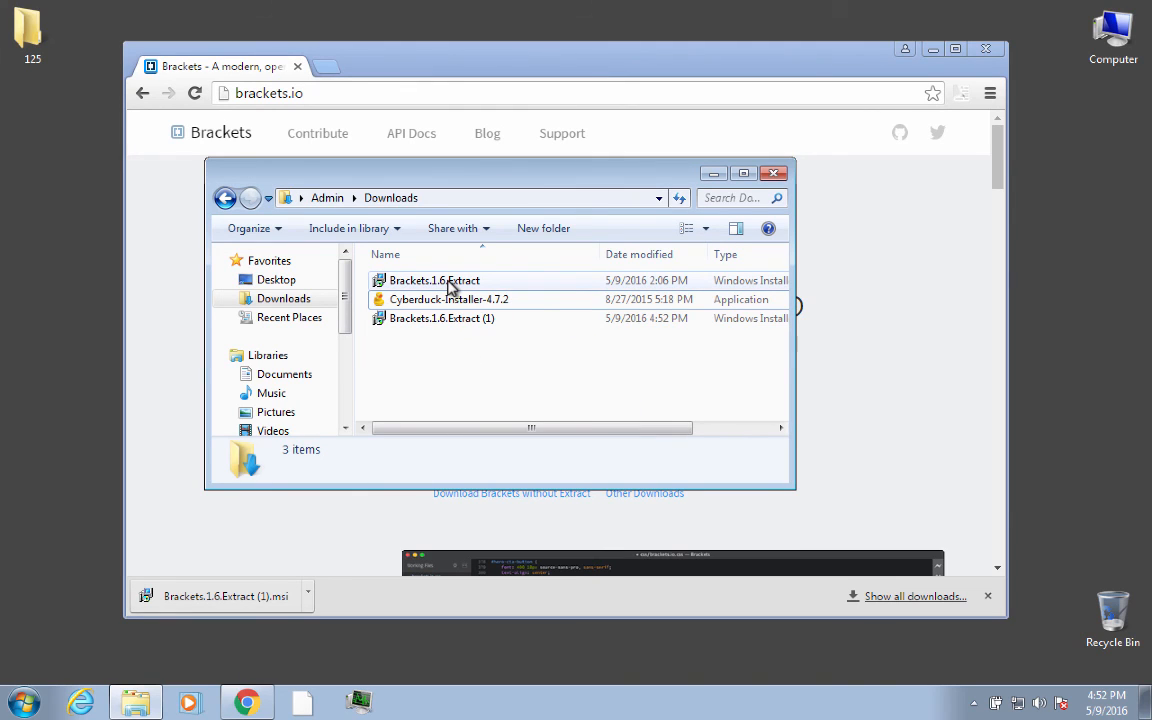
mouse_move(434, 280)
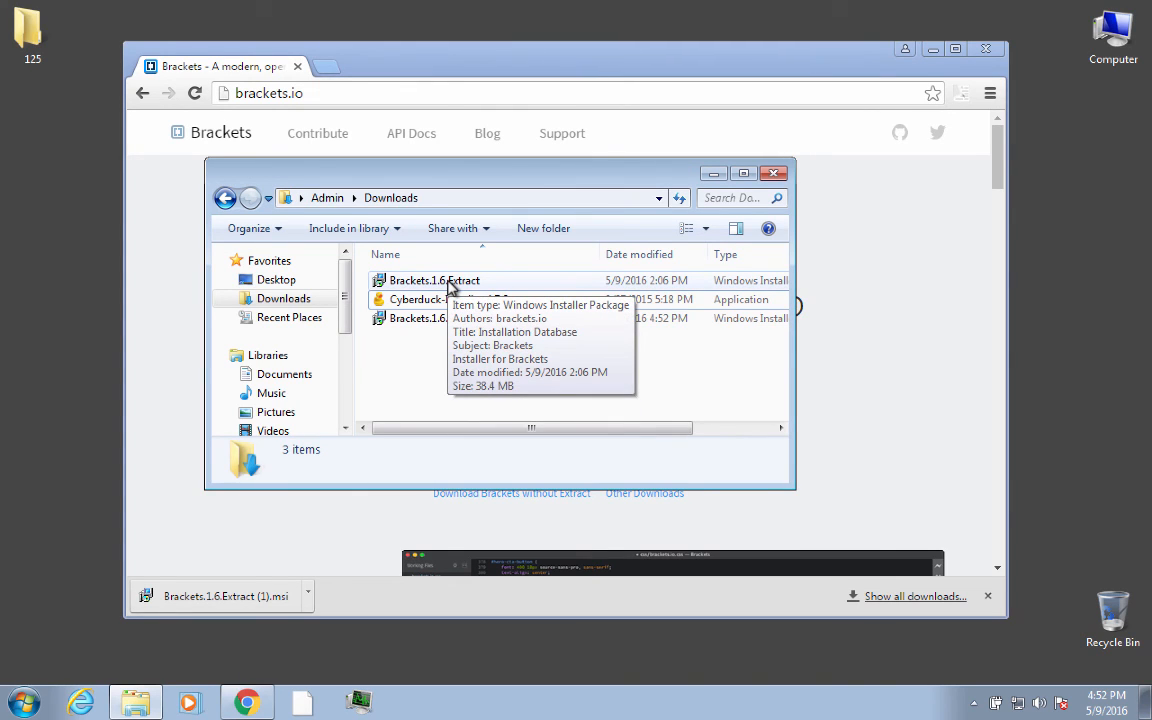